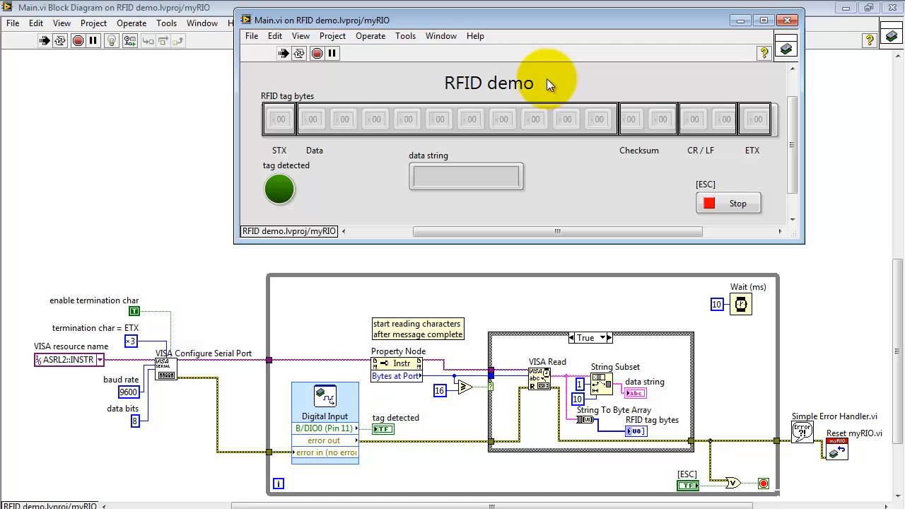
pyautogui.moveTo(254, 74)
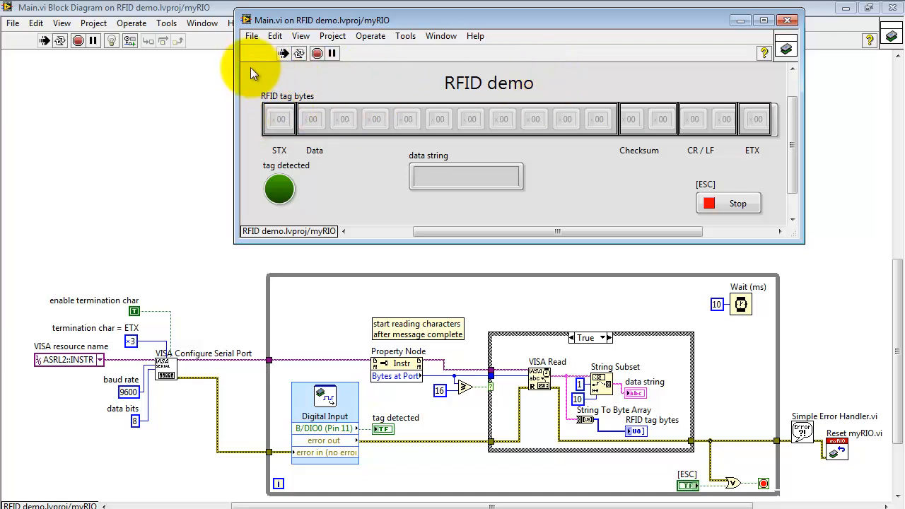
pyautogui.moveTo(715, 127)
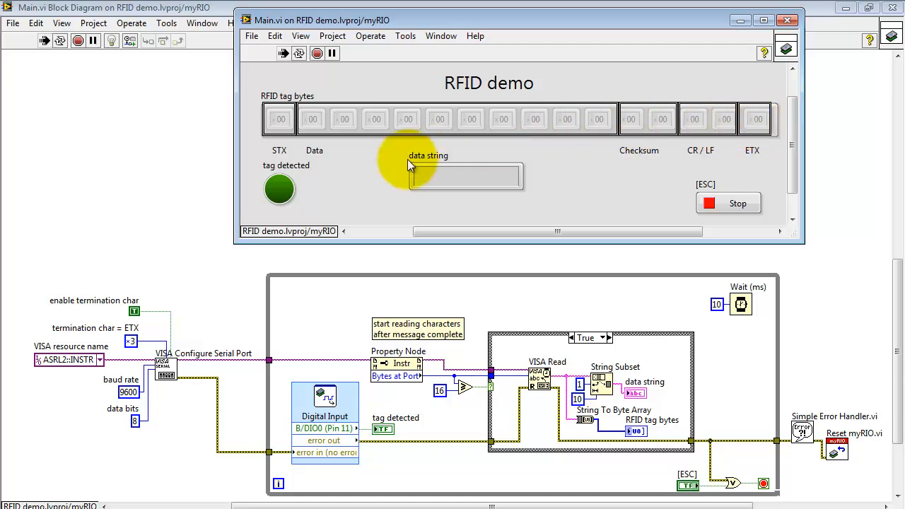
pyautogui.moveTo(289, 205)
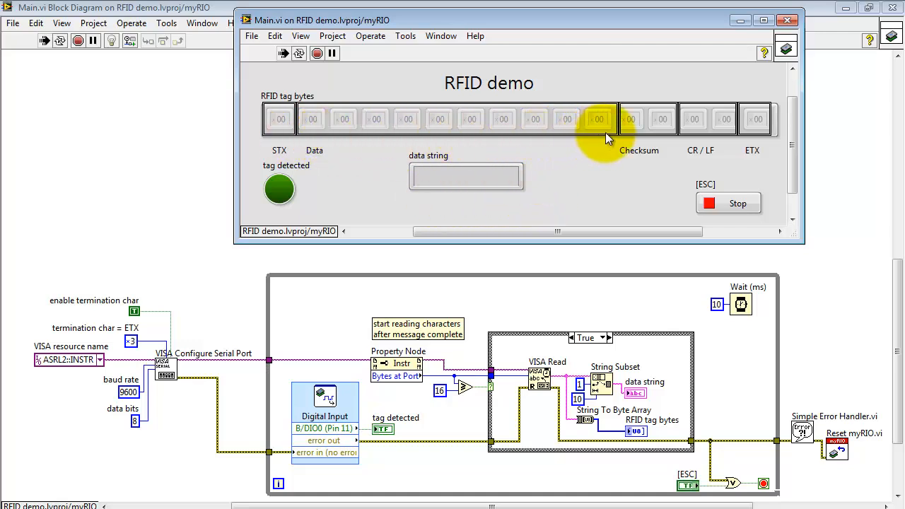
pyautogui.moveTo(680, 210)
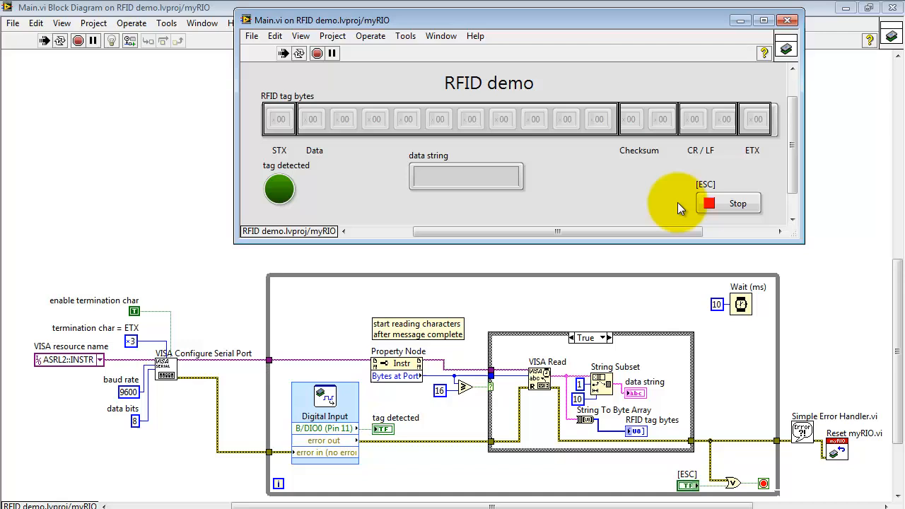
pyautogui.moveTo(679, 207)
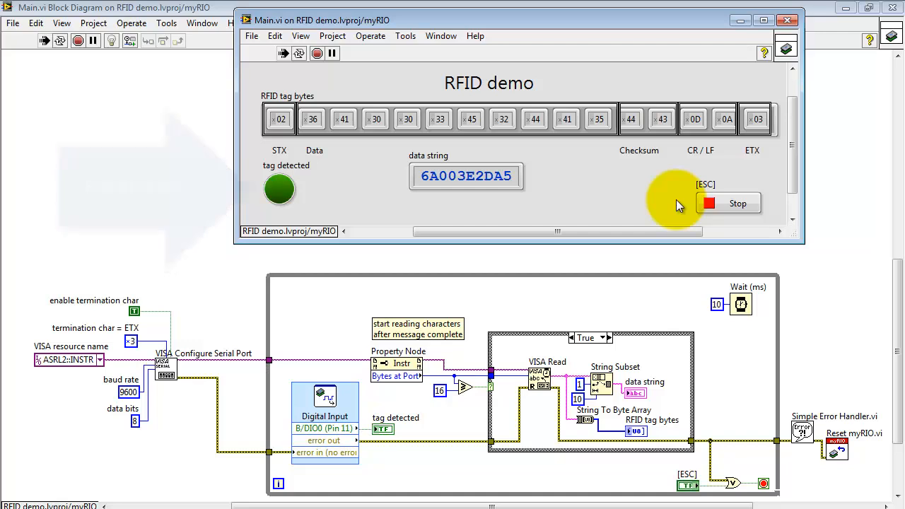
pyautogui.moveTo(456, 212)
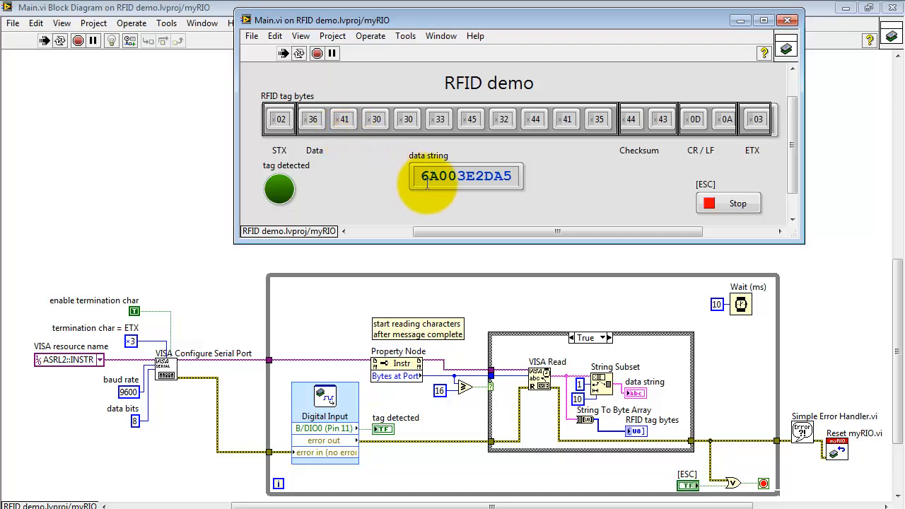
pyautogui.moveTo(431, 171)
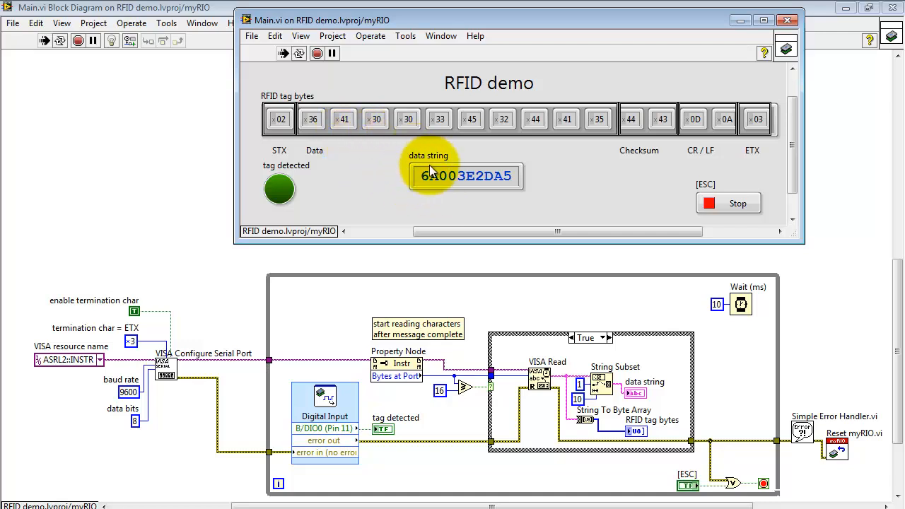
pyautogui.moveTo(572, 210)
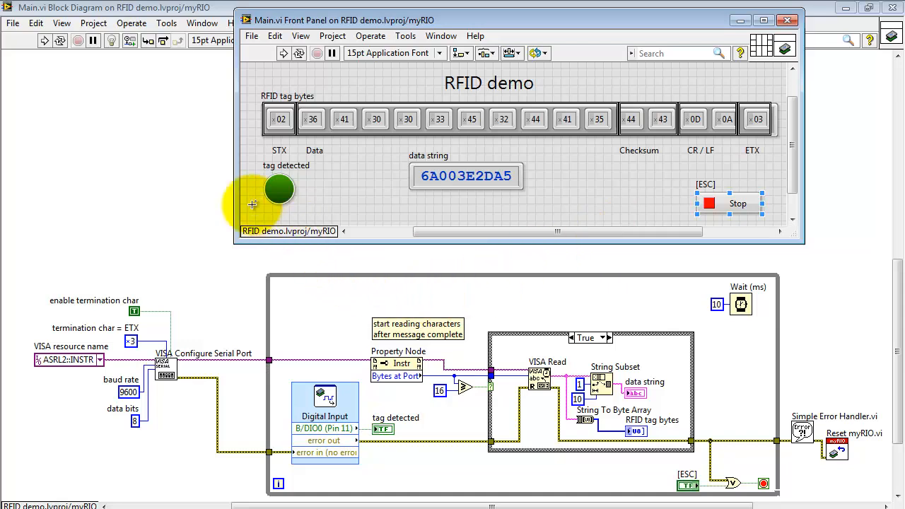
pyautogui.moveTo(345, 393)
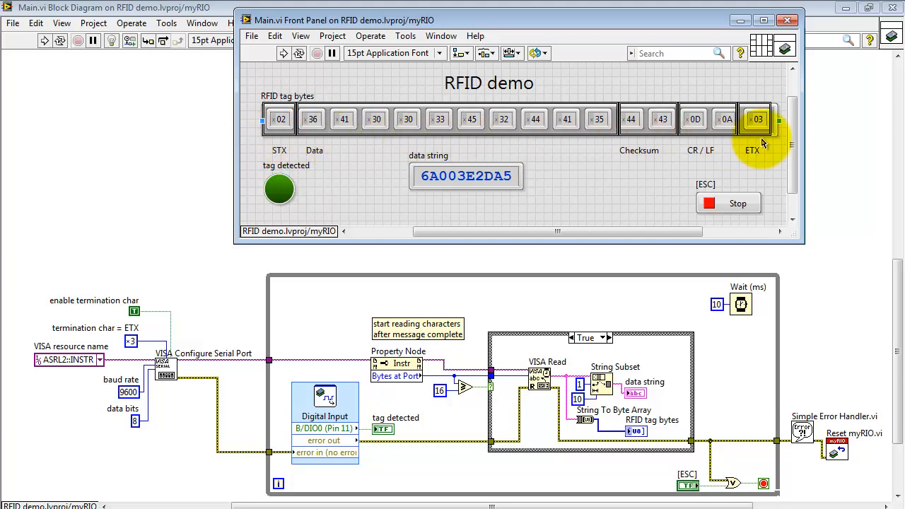
pyautogui.moveTo(122, 238)
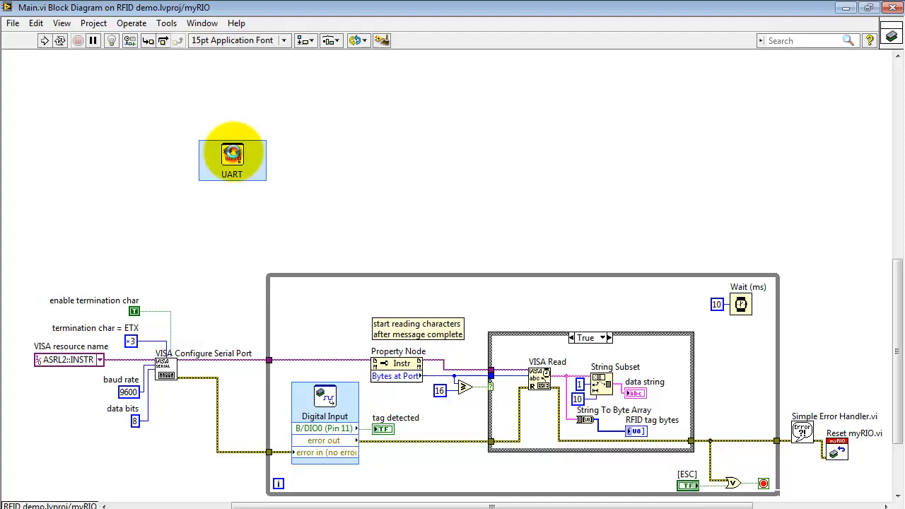
# Step: Configure the UART Express VI for Read mode and view its generated code
pyautogui.doubleClick(232, 154)
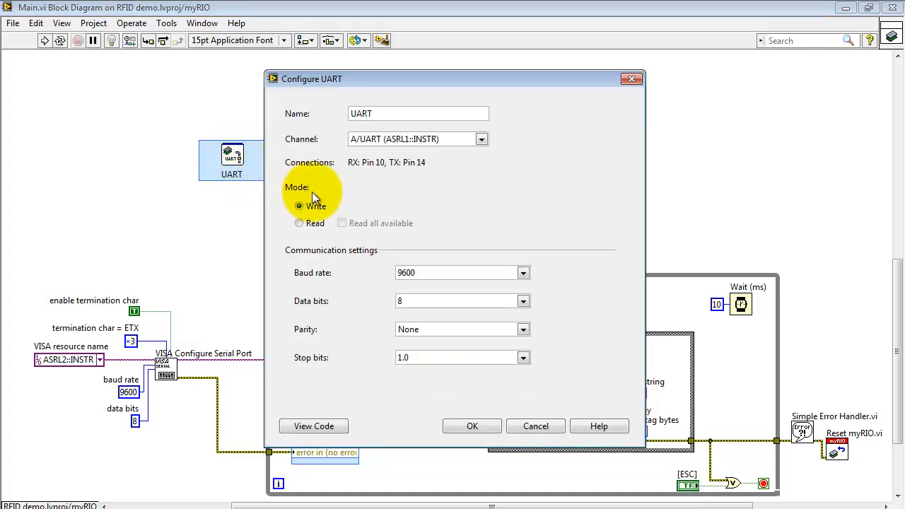
pyautogui.click(299, 224)
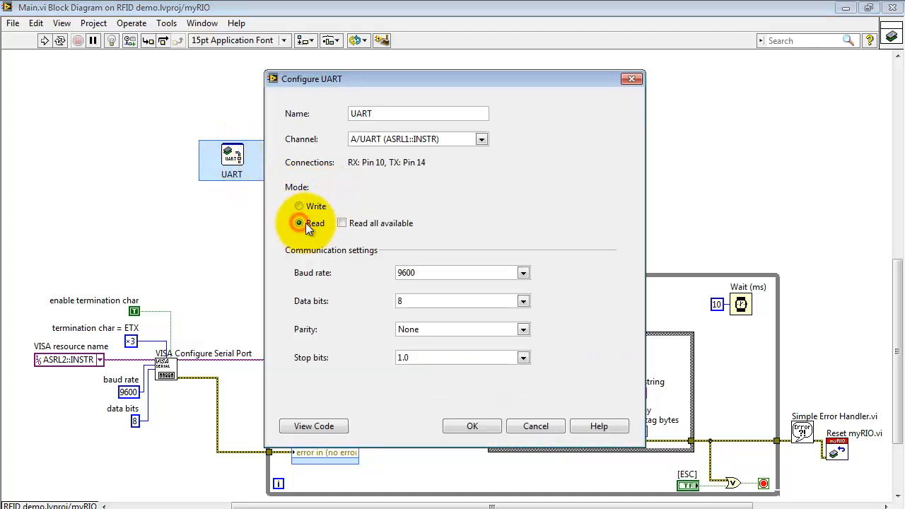
pyautogui.click(313, 426)
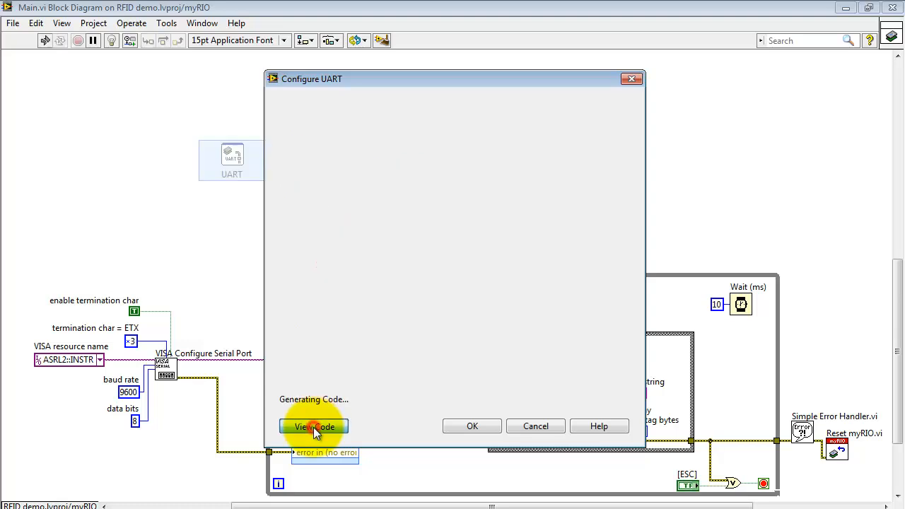
# Step: Review the generated VISA read code with Character Count and Characters Read outputs
pyautogui.click(313, 427)
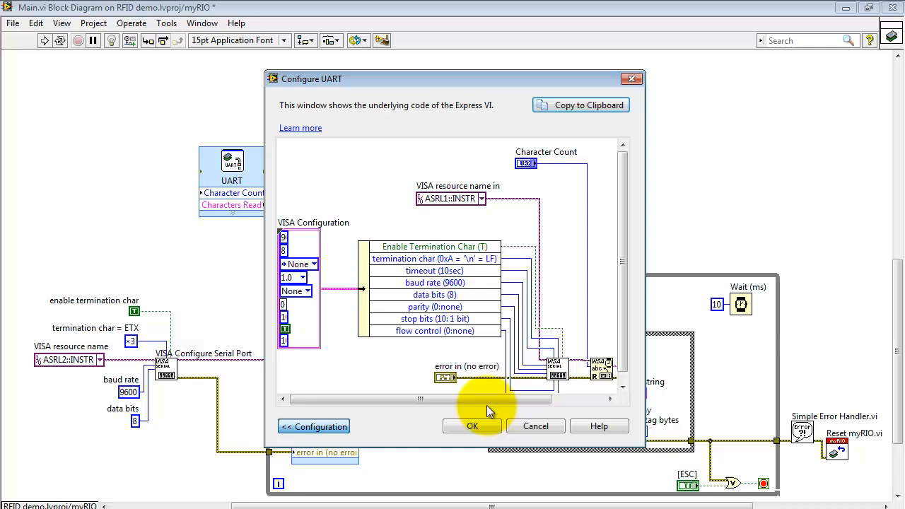
pyautogui.moveTo(175, 390)
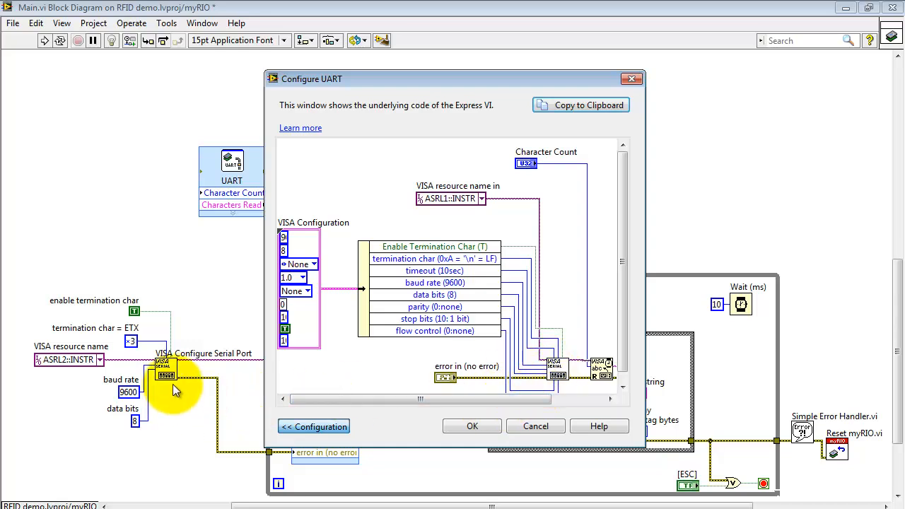
pyautogui.moveTo(138, 280)
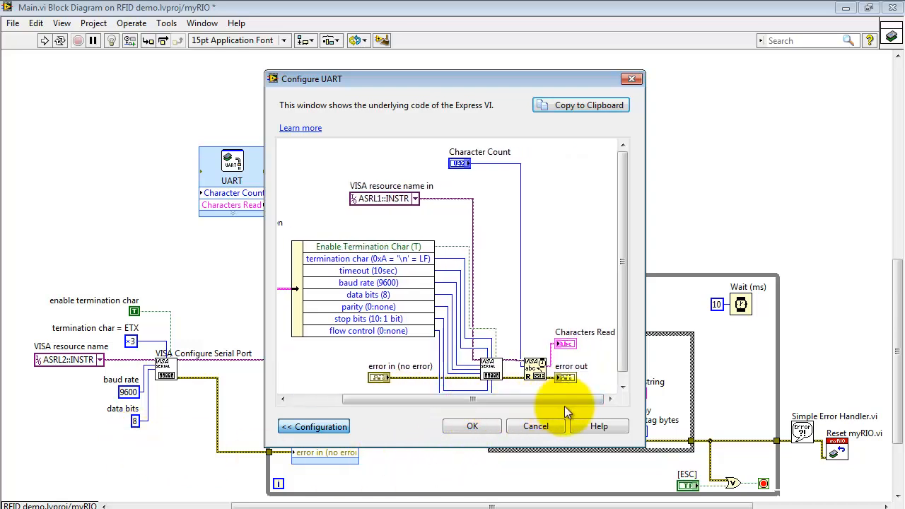
pyautogui.moveTo(534, 371)
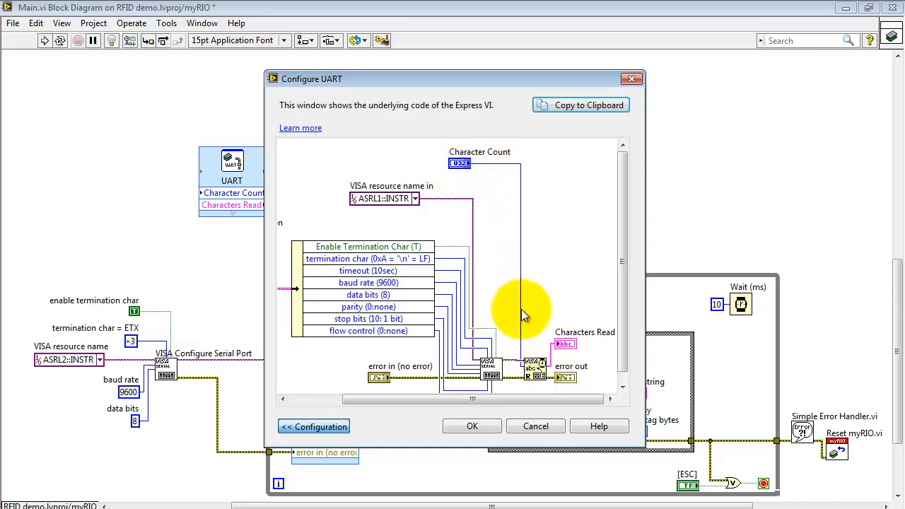
pyautogui.moveTo(335, 426)
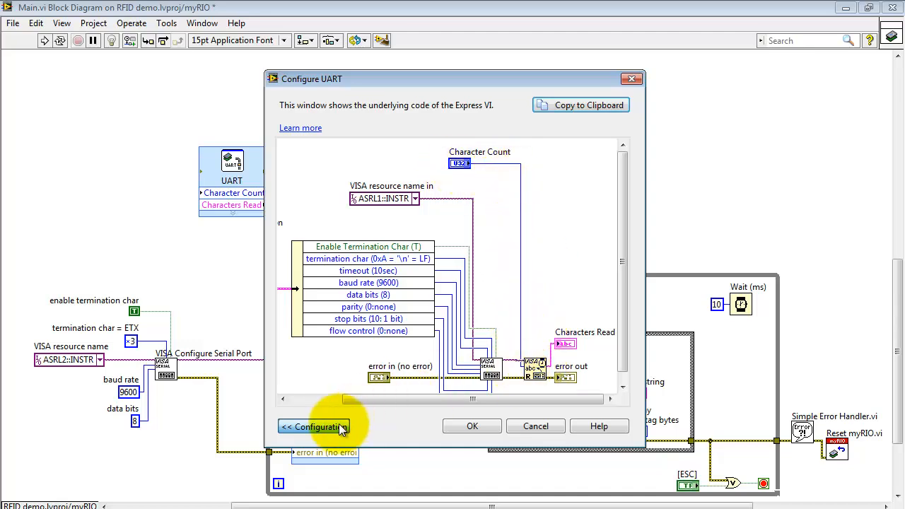
# Step: Enable Read all available and regenerate the code using Bytes at Port
pyautogui.click(314, 427)
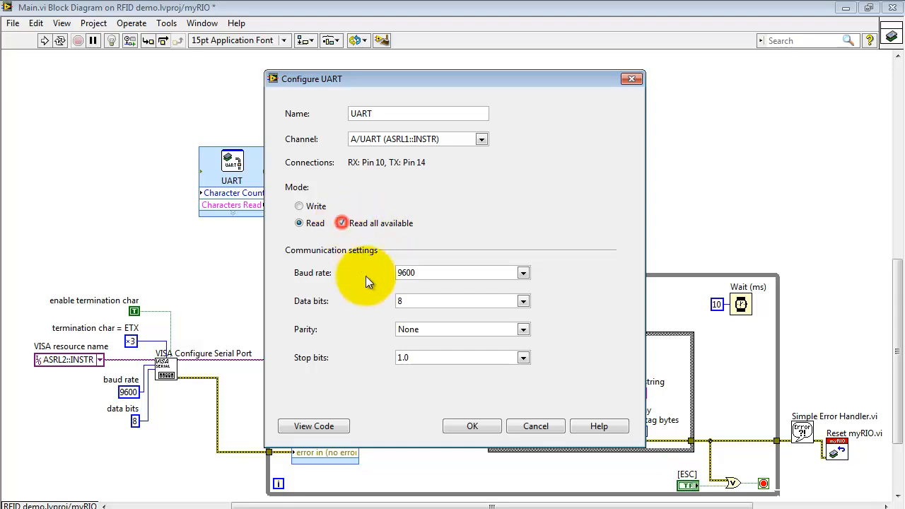
pyautogui.click(314, 425)
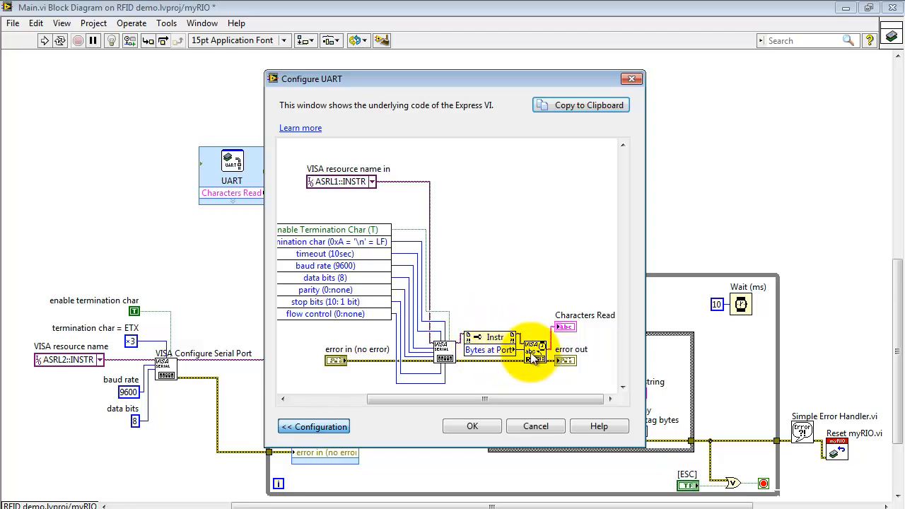
pyautogui.moveTo(597, 371)
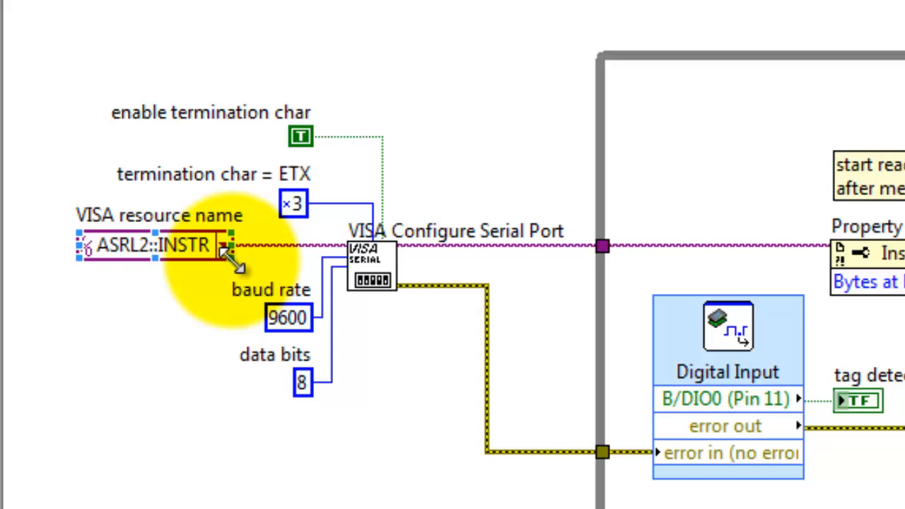
# Step: Set the VISA resource name constant to ASRL1::INSTR
pyautogui.click(223, 249)
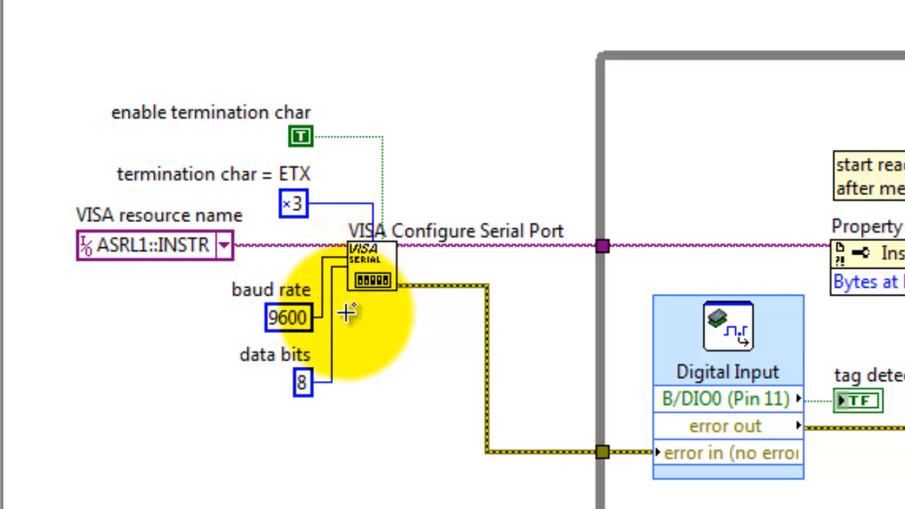
pyautogui.moveTo(354, 304)
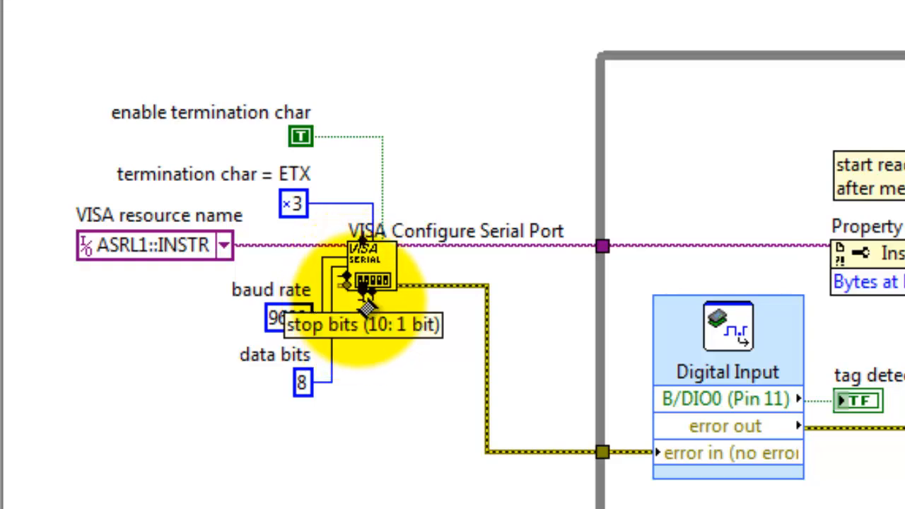
pyautogui.moveTo(374, 311)
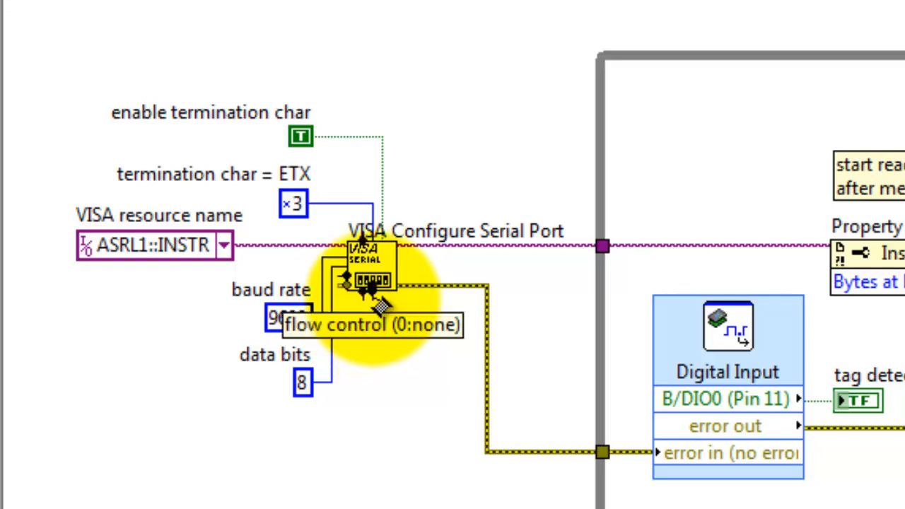
pyautogui.moveTo(271, 225)
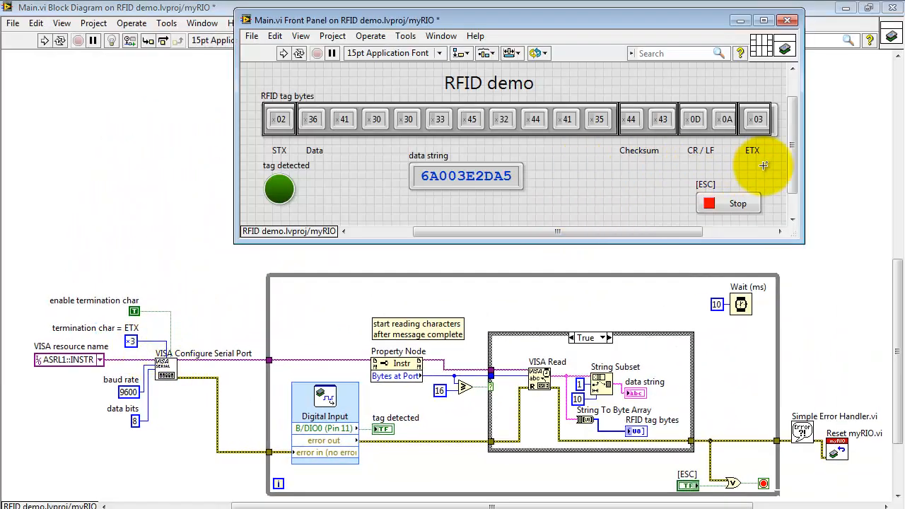
pyautogui.moveTo(784, 141)
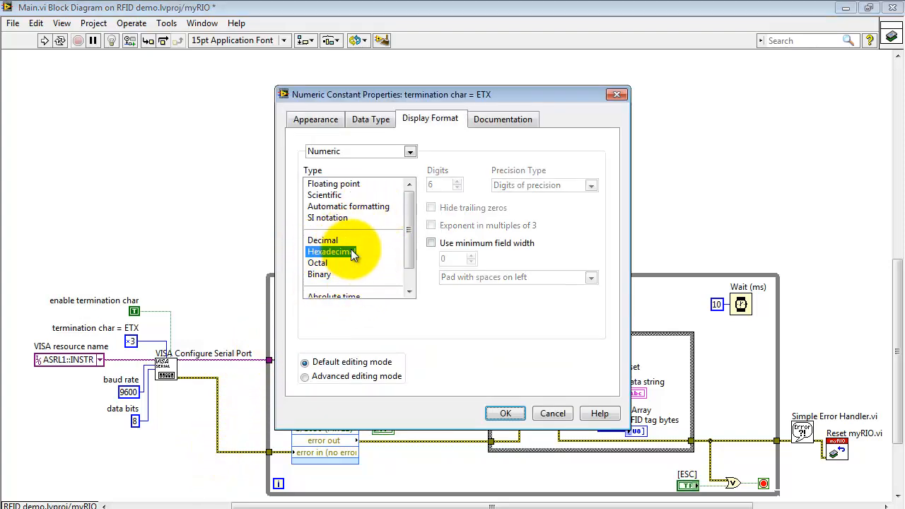
pyautogui.click(315, 119)
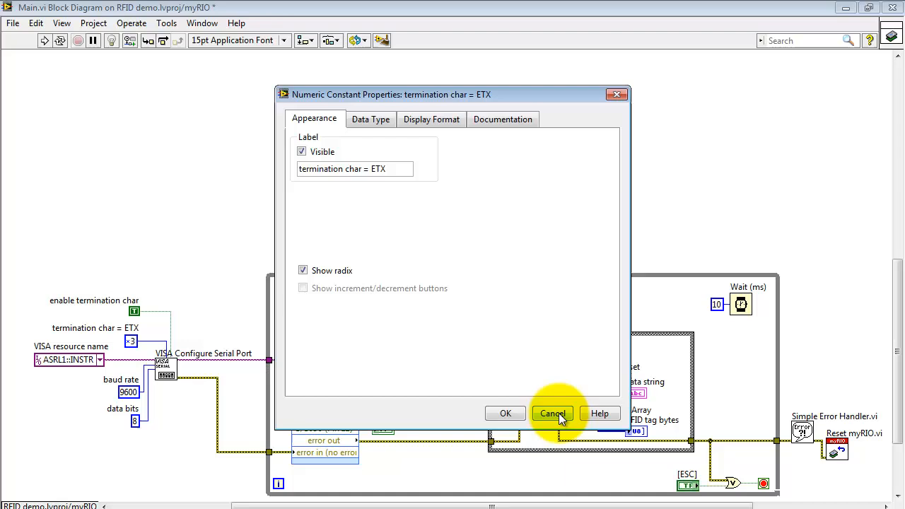
pyautogui.click(551, 412)
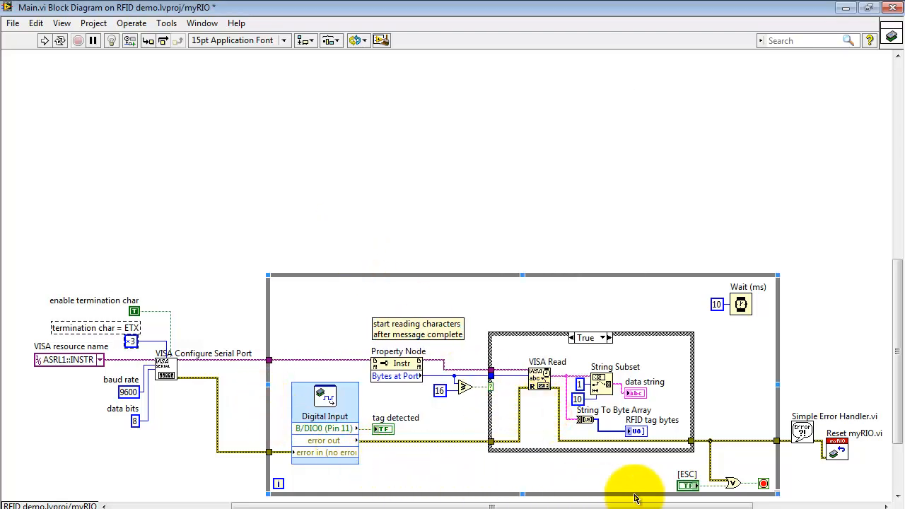
pyautogui.moveTo(736, 483)
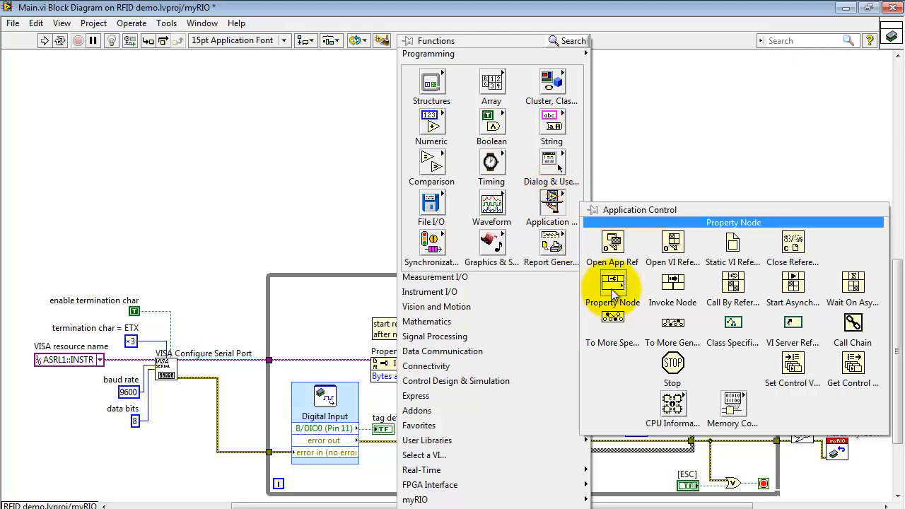
# Step: Place an Application Control Property Node inside the while loop above Bytes at Port
pyautogui.click(612, 283)
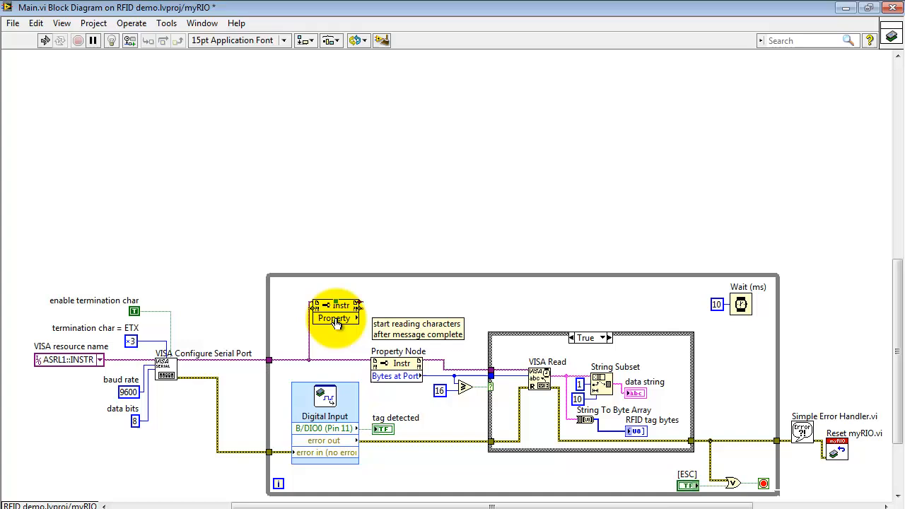
# Step: Browse the node's Serial Settings to Number of Bytes at Serial Port, then remove the node
pyautogui.rightClick(333, 318)
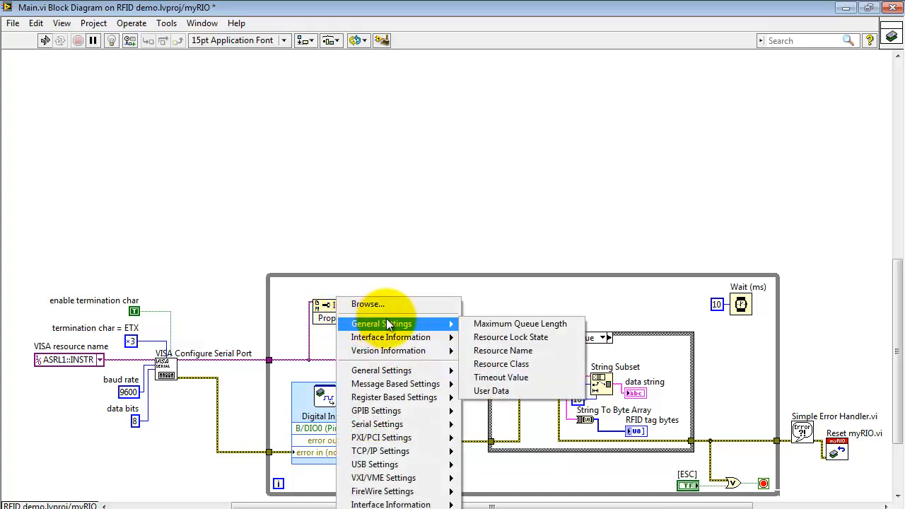
pyautogui.moveTo(393, 397)
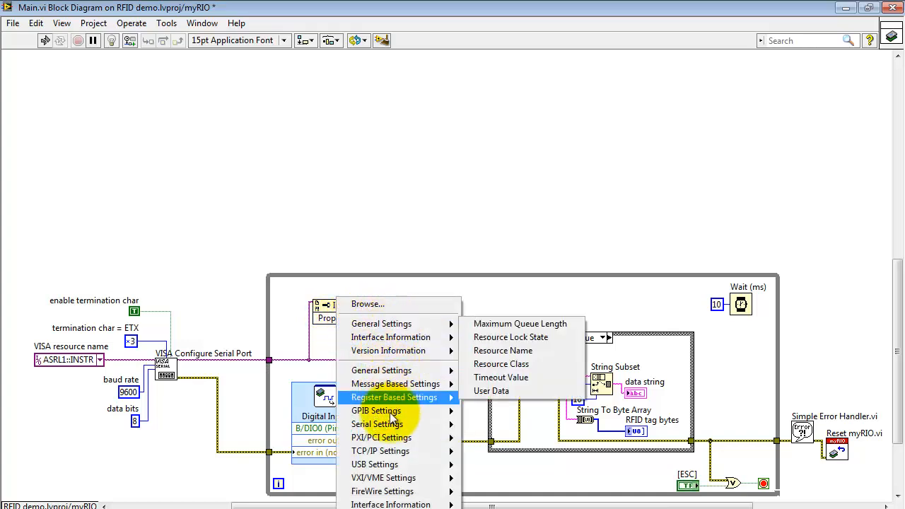
pyautogui.moveTo(376, 424)
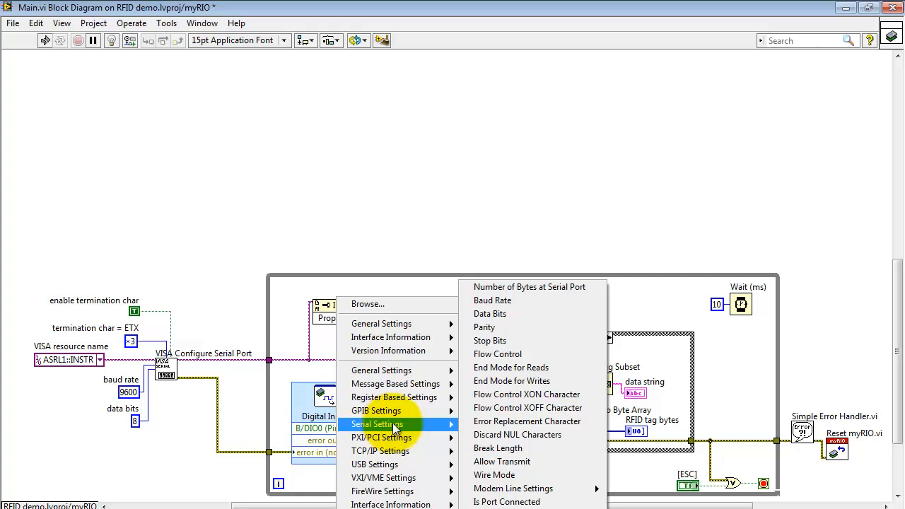
pyautogui.moveTo(547, 287)
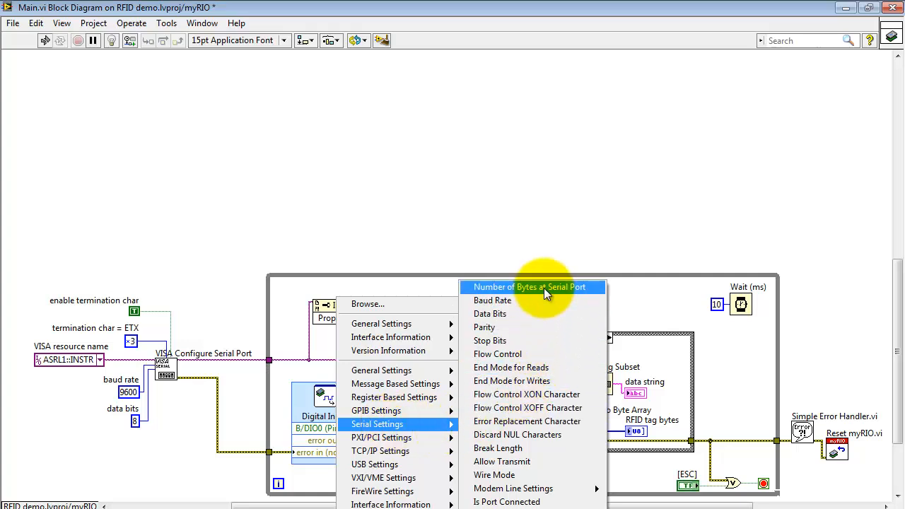
pyautogui.click(530, 287)
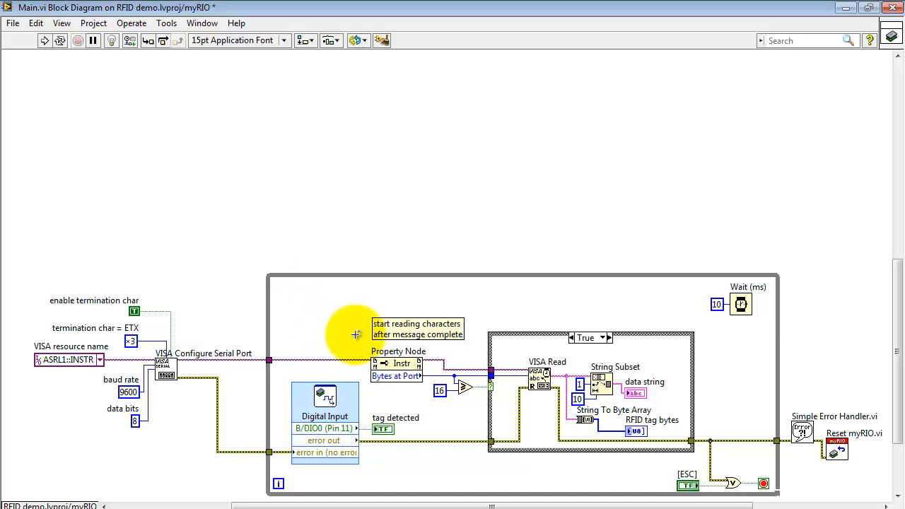
pyautogui.moveTo(480, 421)
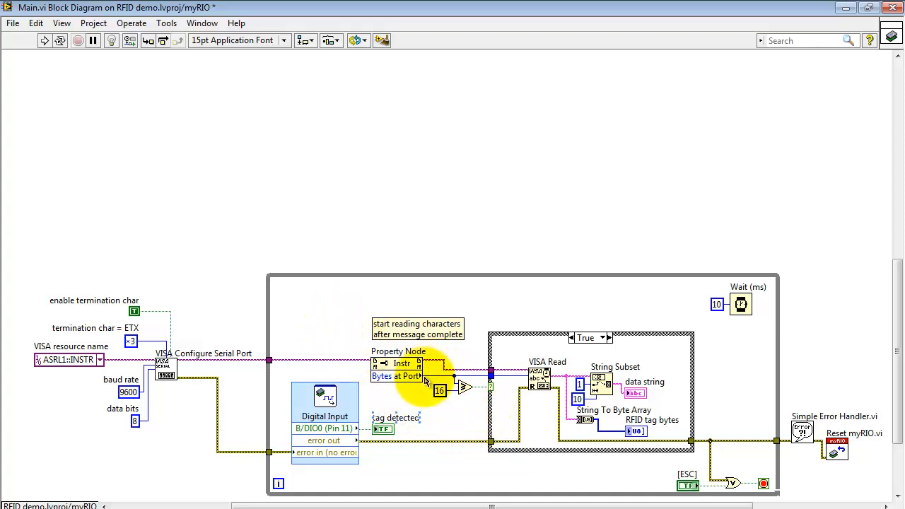
pyautogui.moveTo(439, 404)
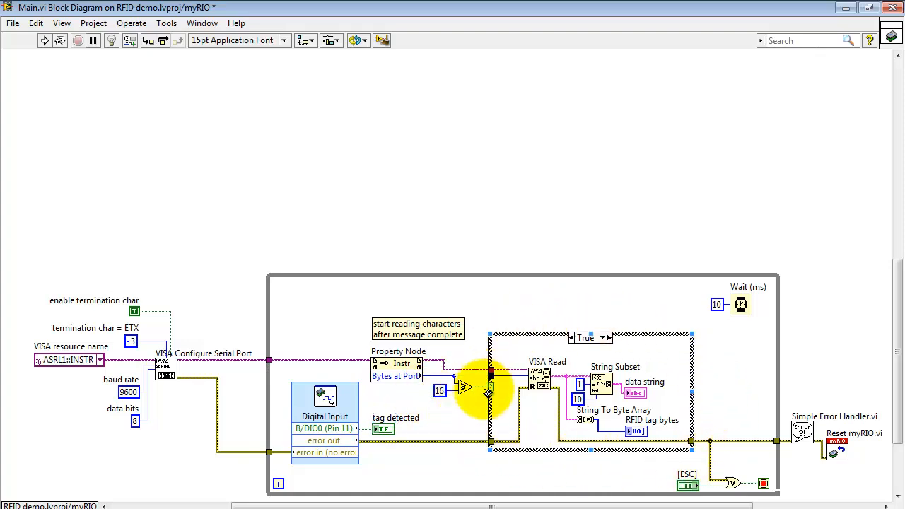
pyautogui.moveTo(671, 365)
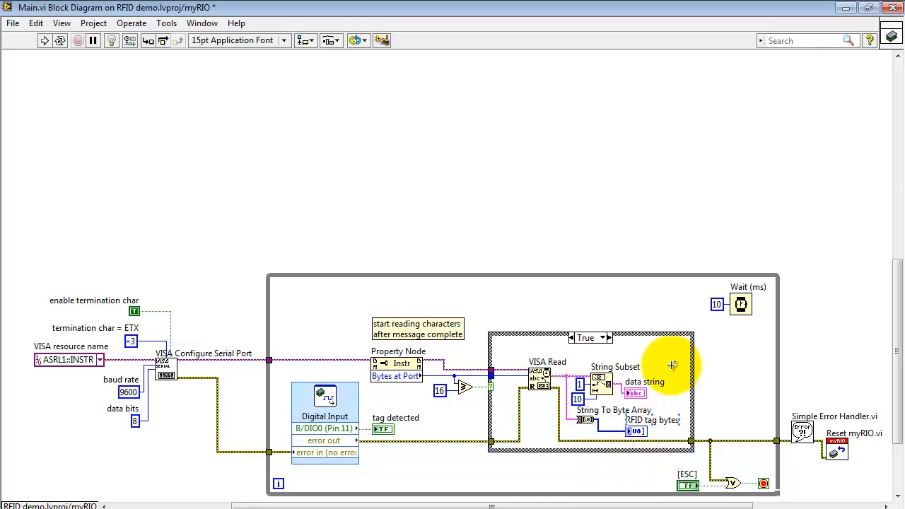
pyautogui.moveTo(654, 354)
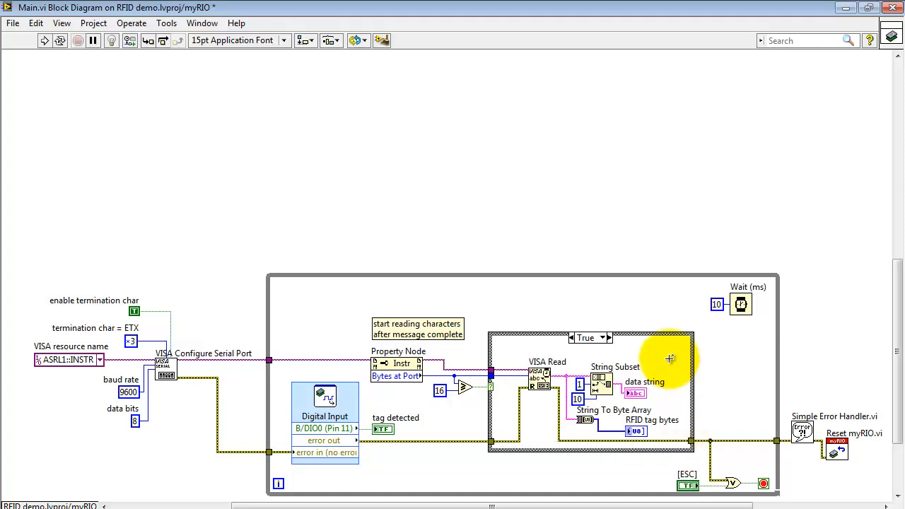
pyautogui.moveTo(548, 379)
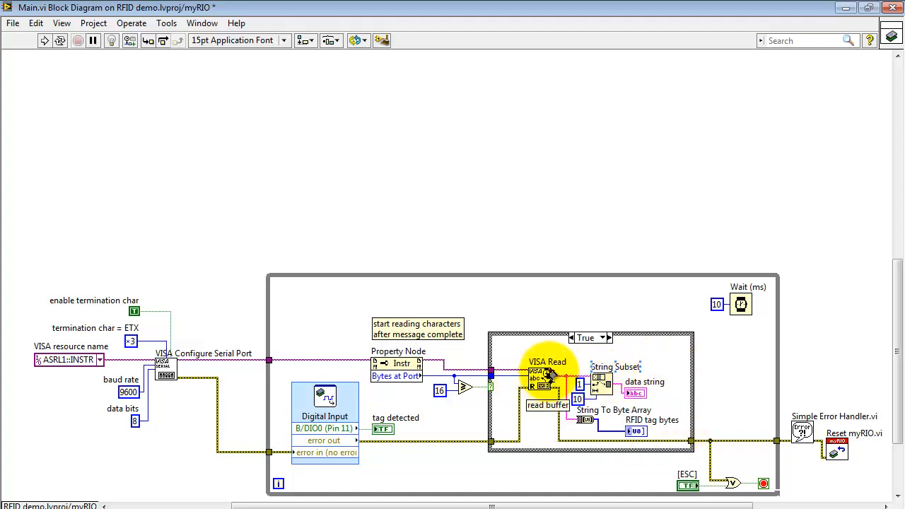
pyautogui.moveTo(492, 379)
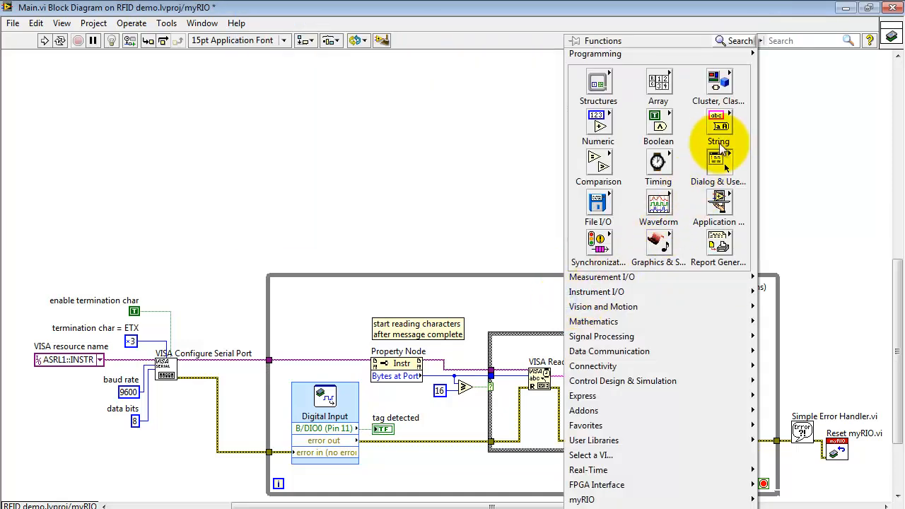
pyautogui.click(718, 126)
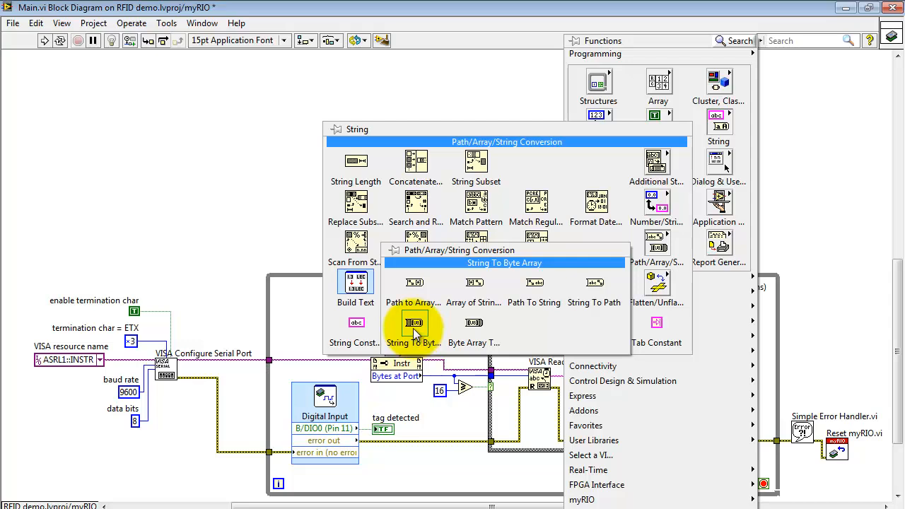
pyautogui.click(414, 322)
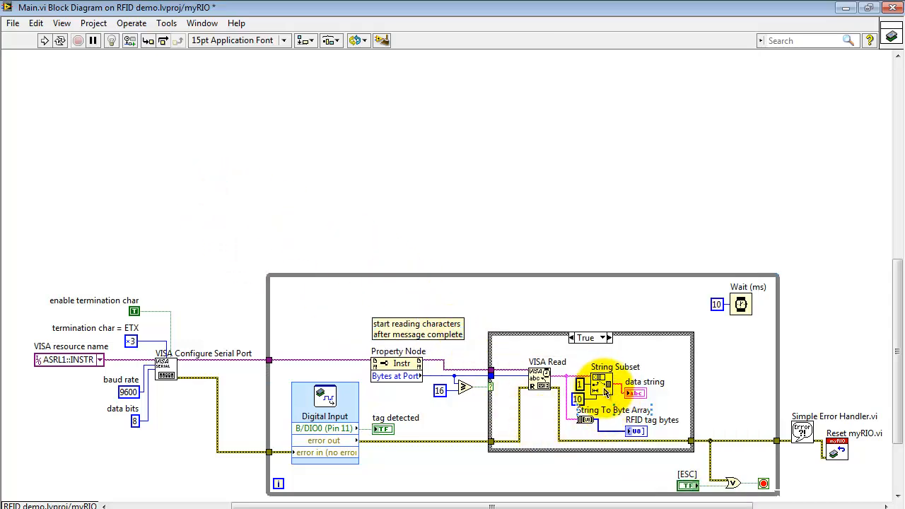
pyautogui.rightClick(562, 215)
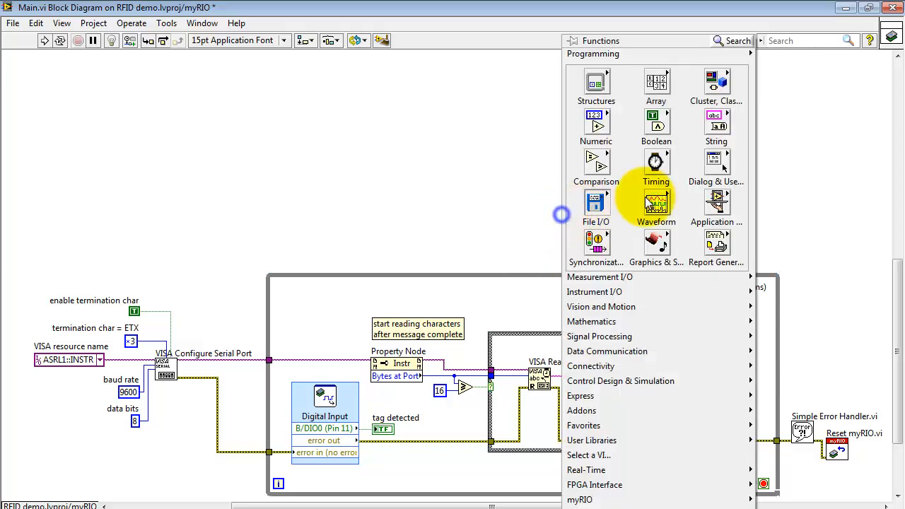
pyautogui.click(716, 126)
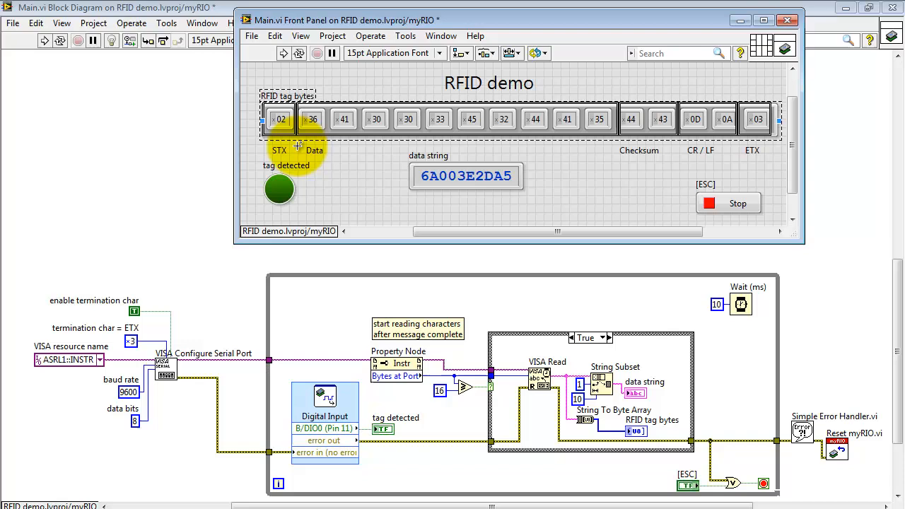
pyautogui.moveTo(599, 146)
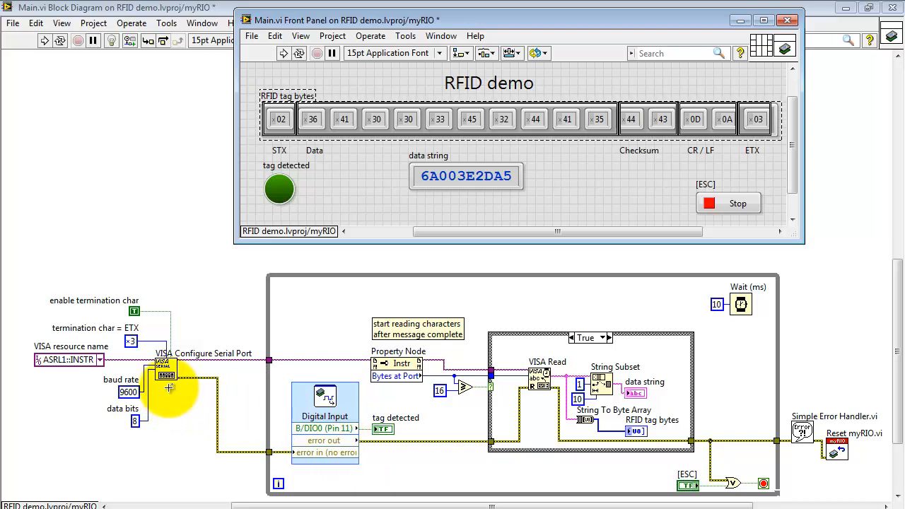
pyautogui.moveTo(438, 451)
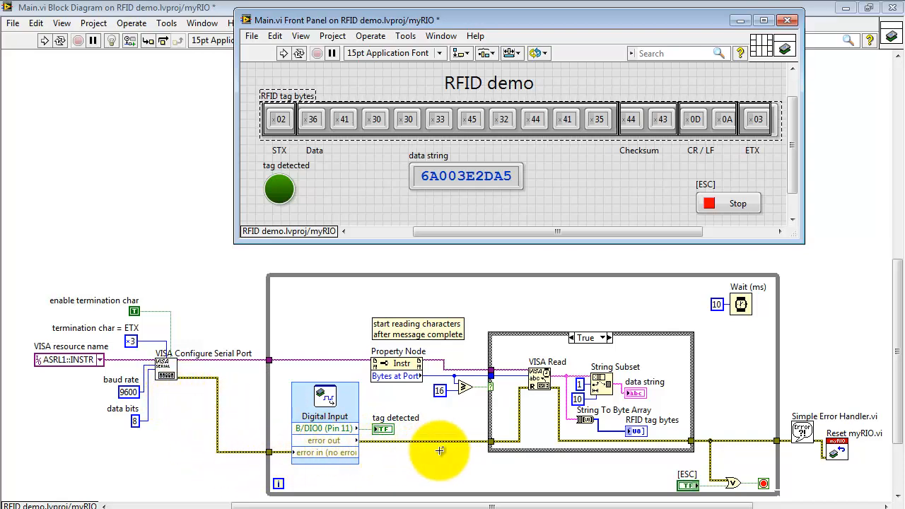
pyautogui.moveTo(723, 463)
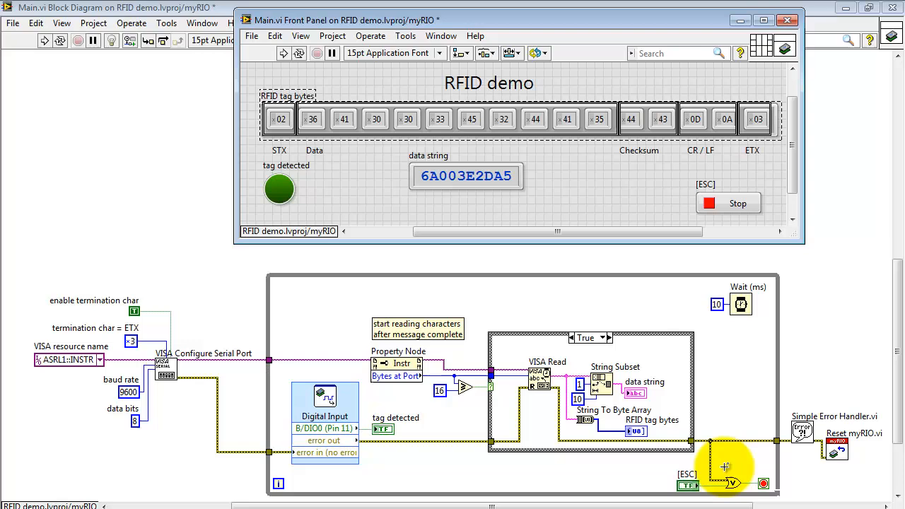